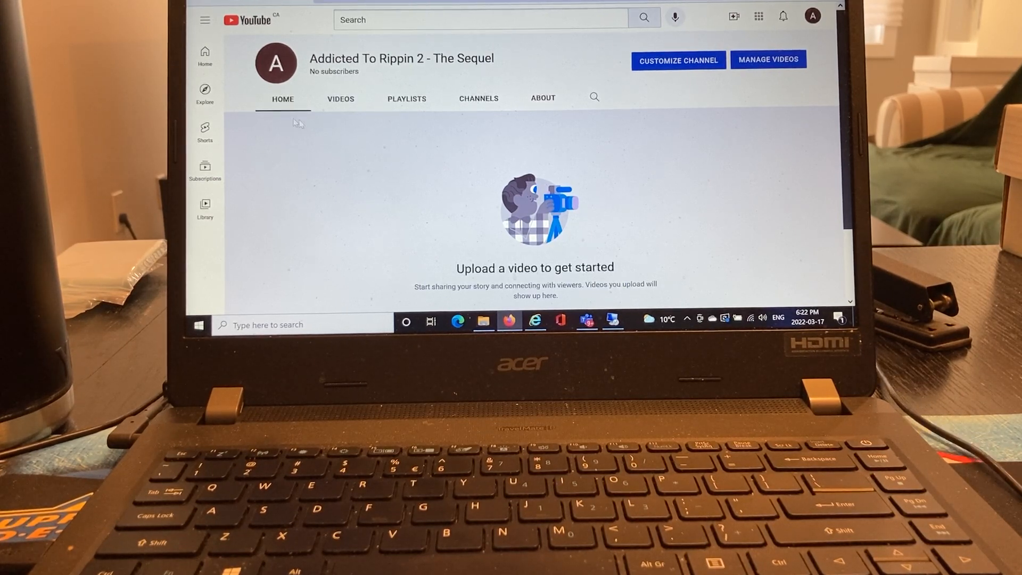
mouse_move(629, 105)
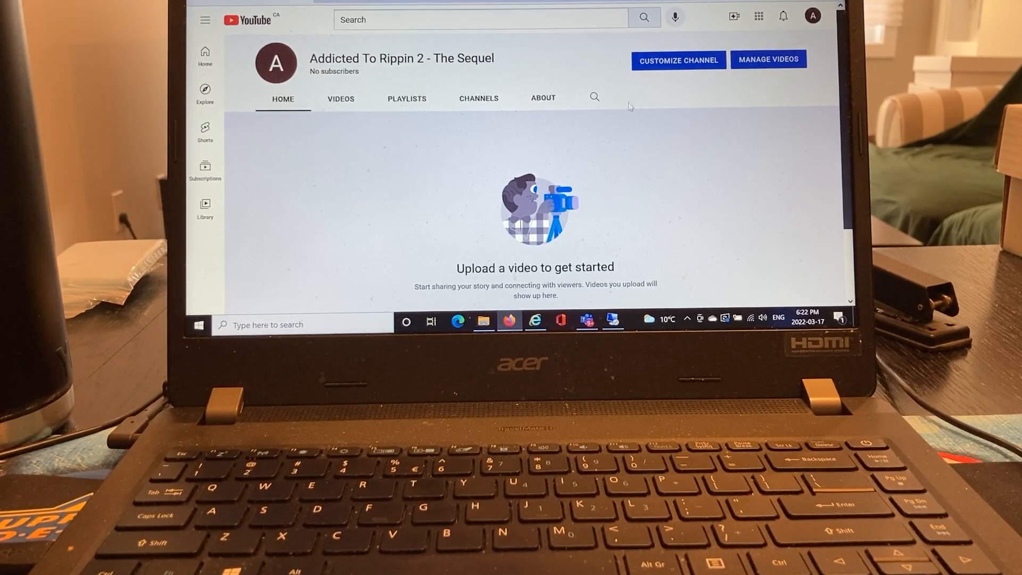